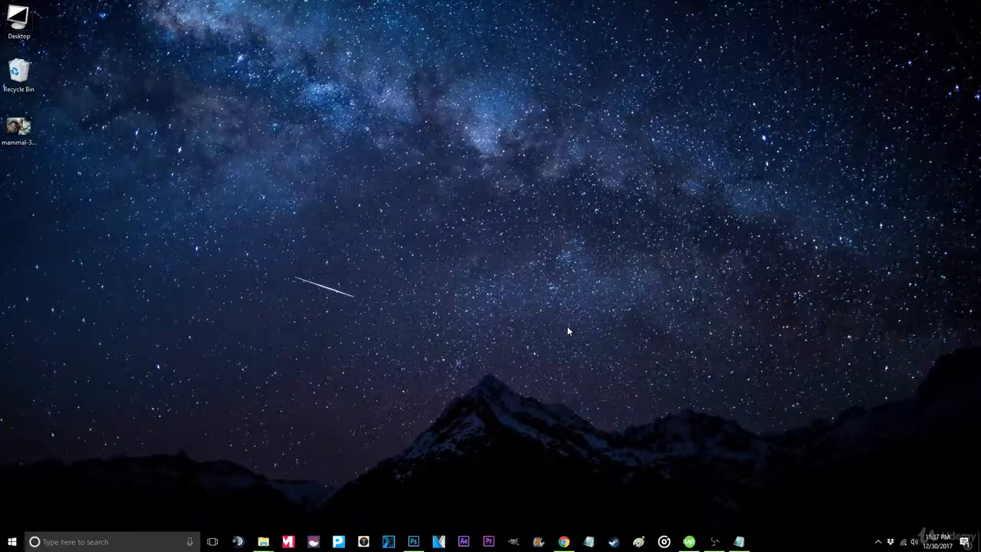
Launch Photoshop from the desktop with the ram photo open for editing.
left_click(413, 542)
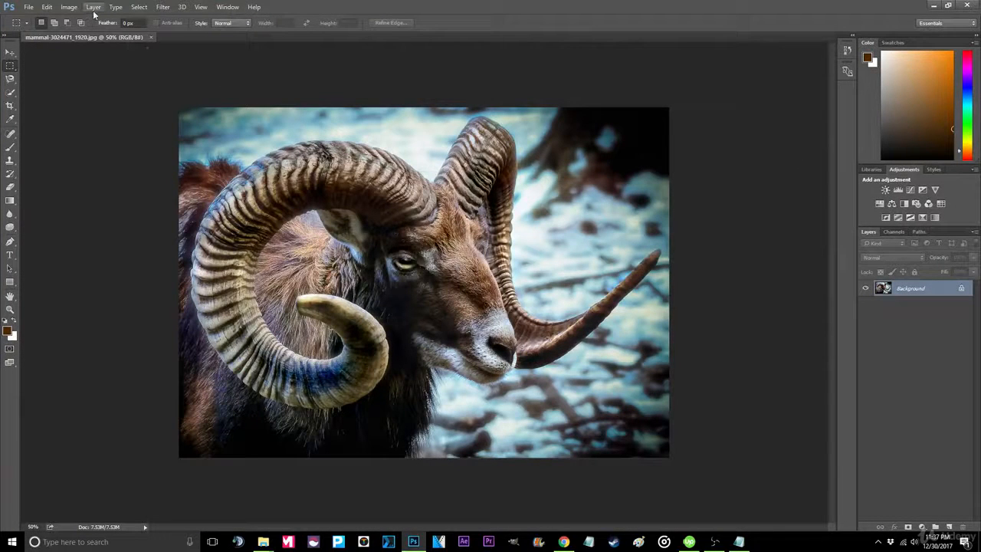
Convert the ram photo to black-and-white with a Gradient Map using the Black, White preset.
left_click(69, 6)
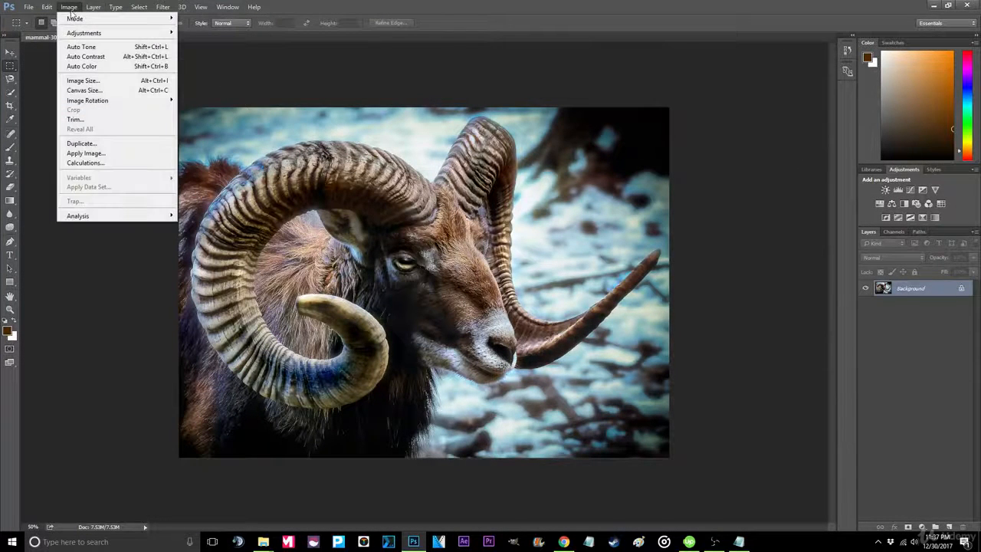
mouse_move(83, 34)
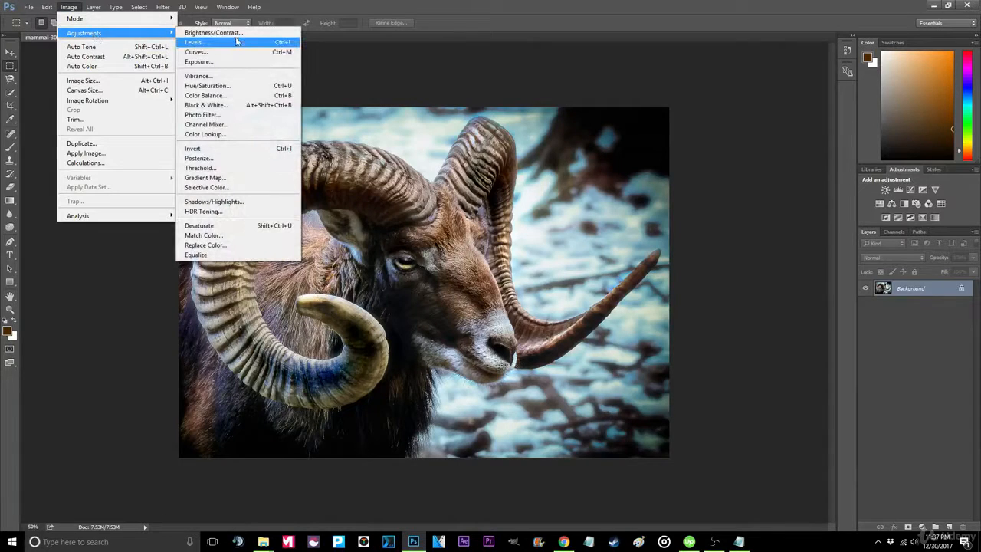
mouse_move(199, 158)
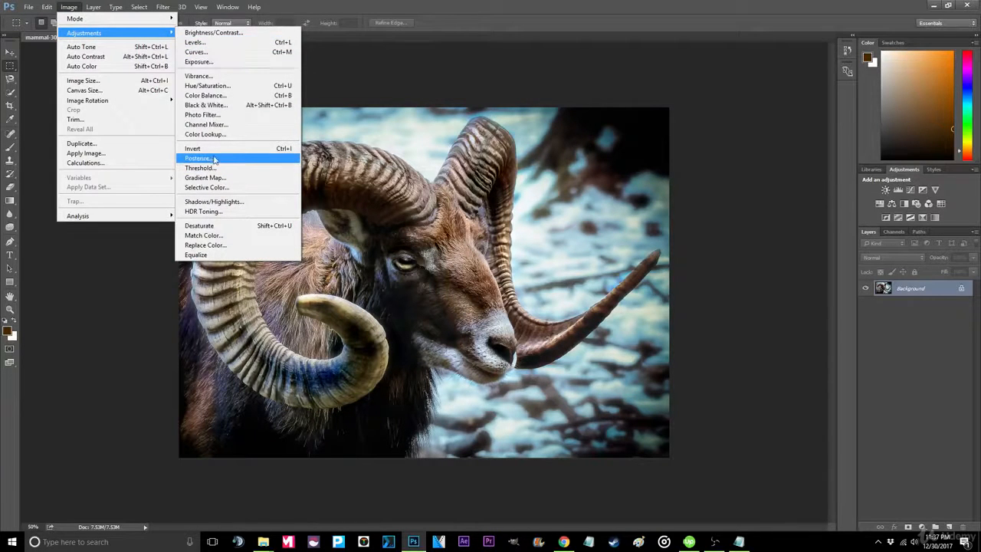
left_click(205, 177)
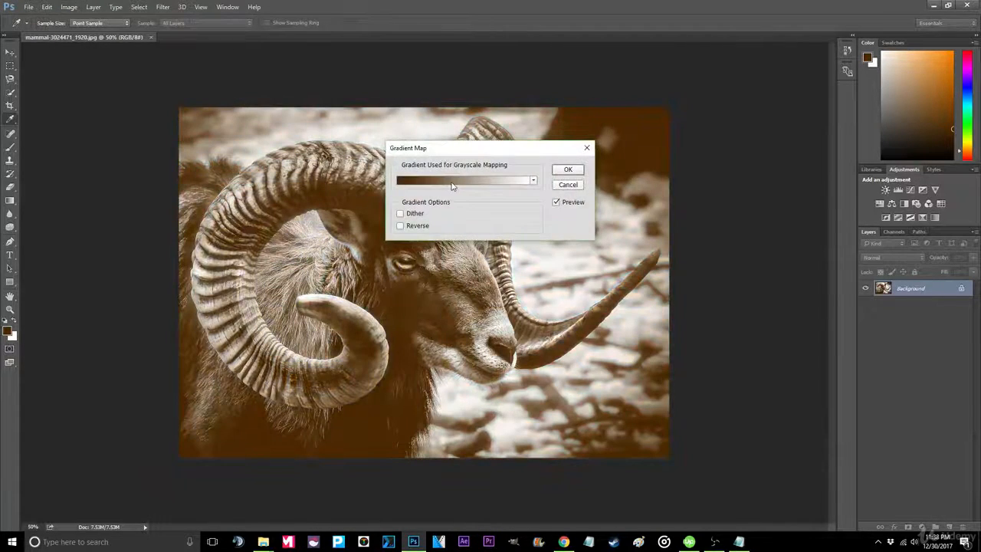
left_click(463, 181)
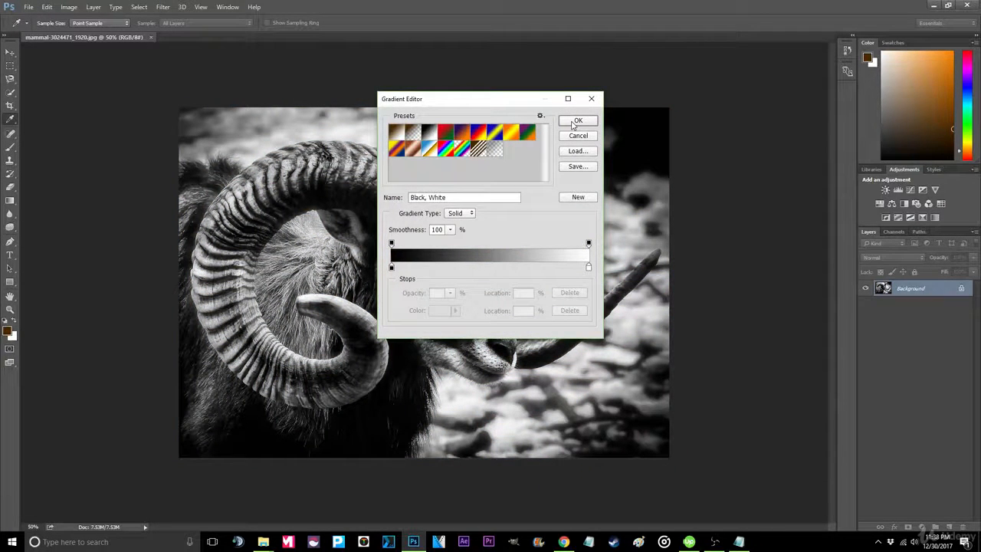
left_click(578, 120)
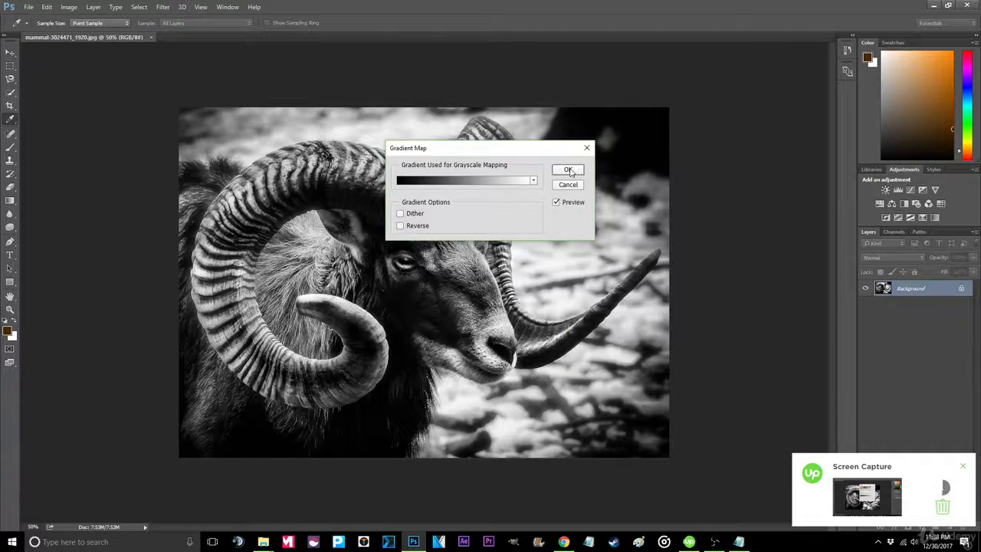
left_click(567, 168)
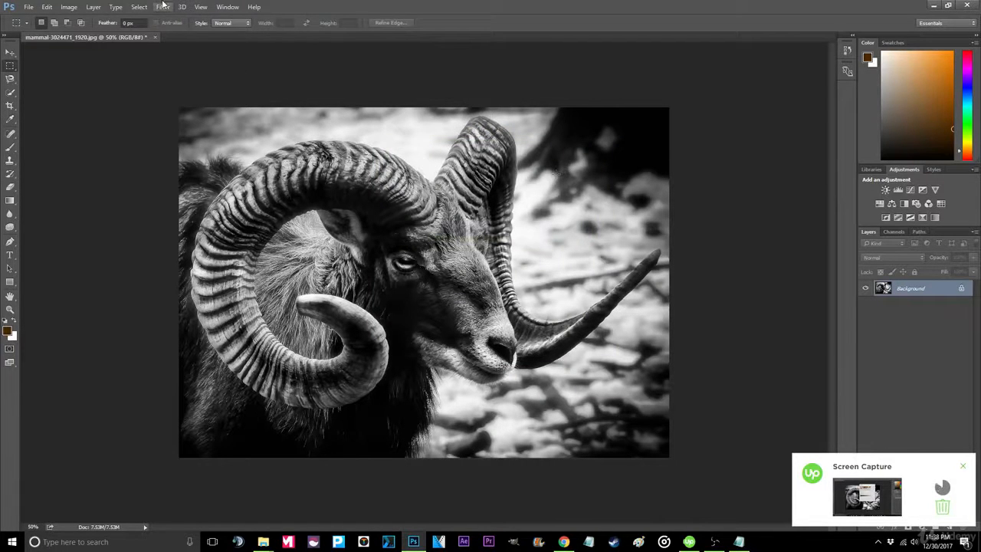
Apply the Add Noise filter with Monochromatic checked for fine vintage grain.
left_click(162, 6)
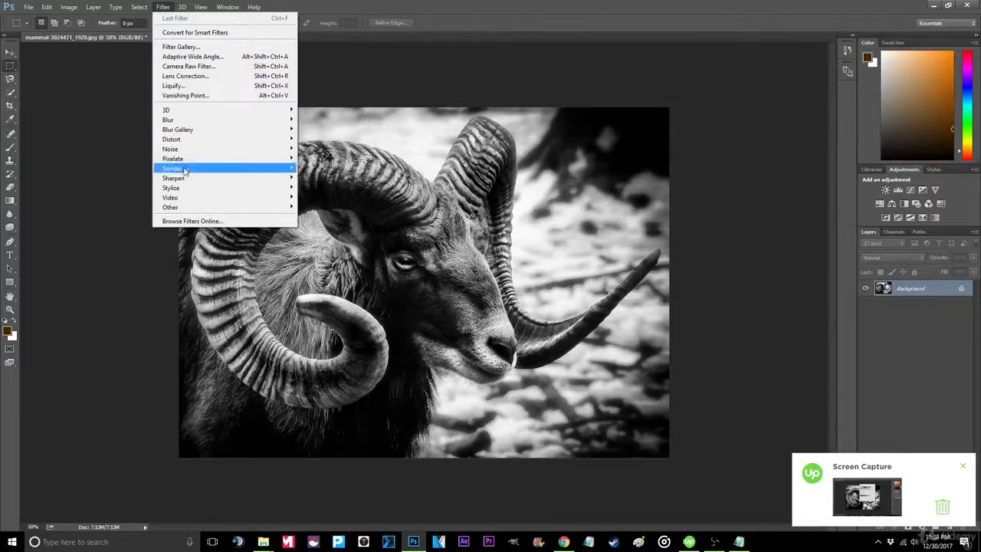
mouse_move(170, 149)
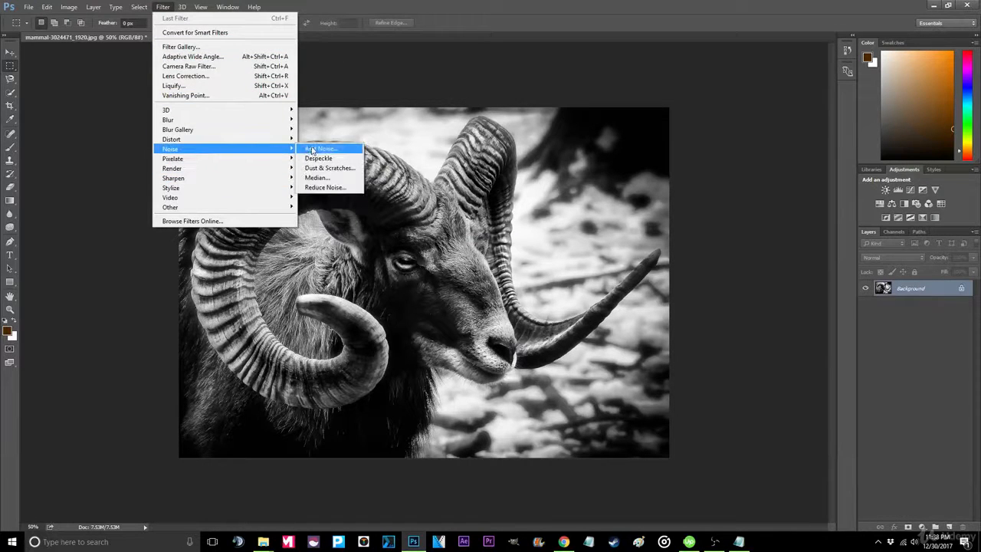
left_click(322, 148)
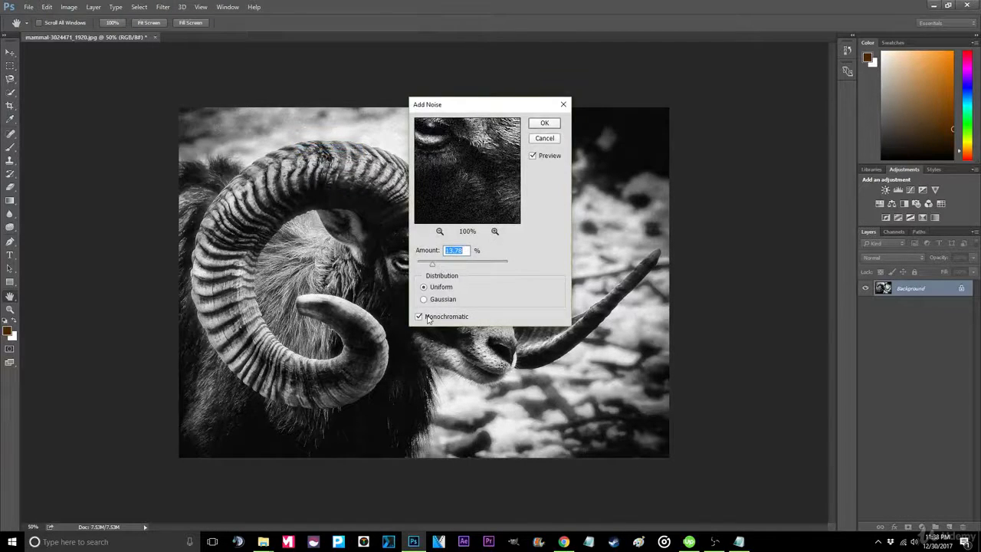
left_click(420, 315)
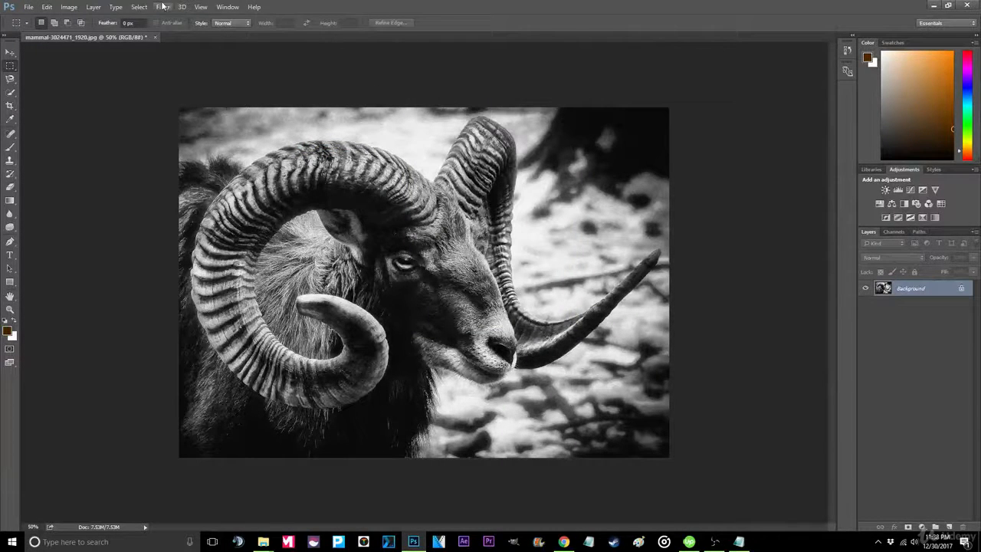
Browse the Render filters without applying any, then reach the File menu's Export options.
left_click(162, 6)
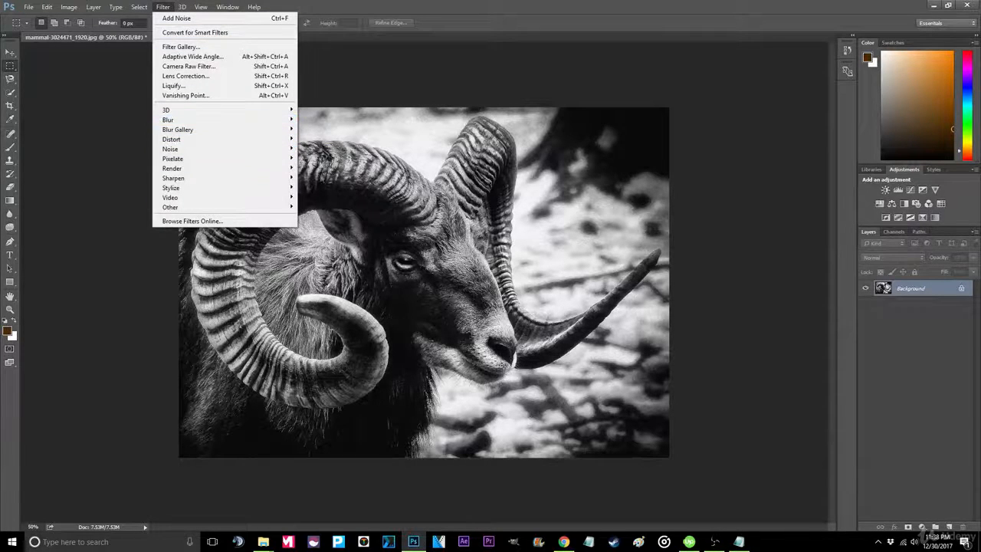
mouse_move(172, 196)
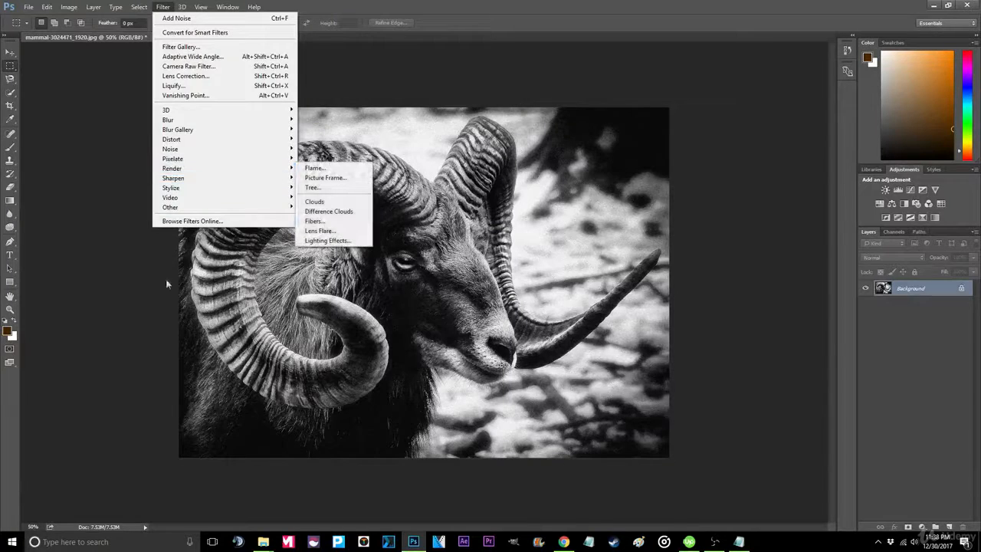
mouse_move(170, 148)
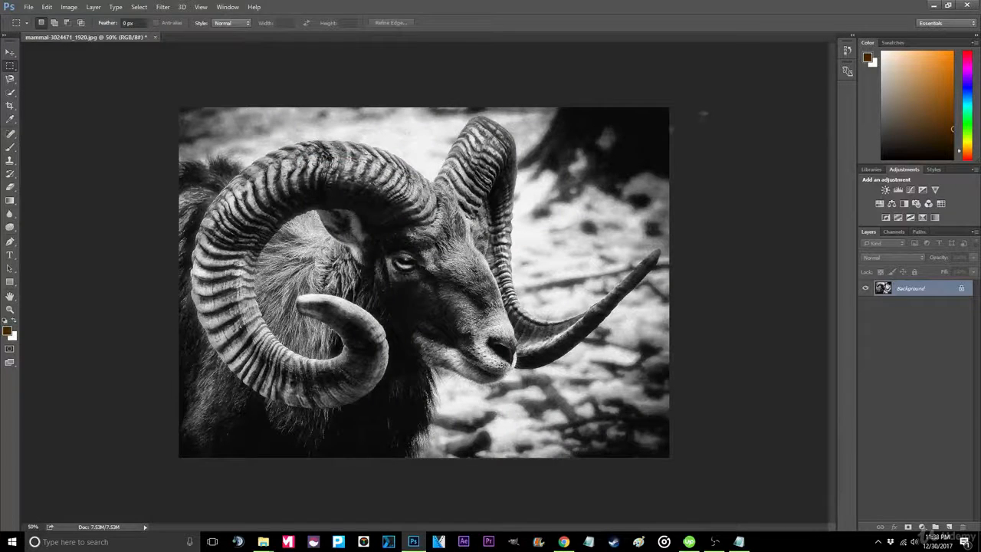
left_click(27, 6)
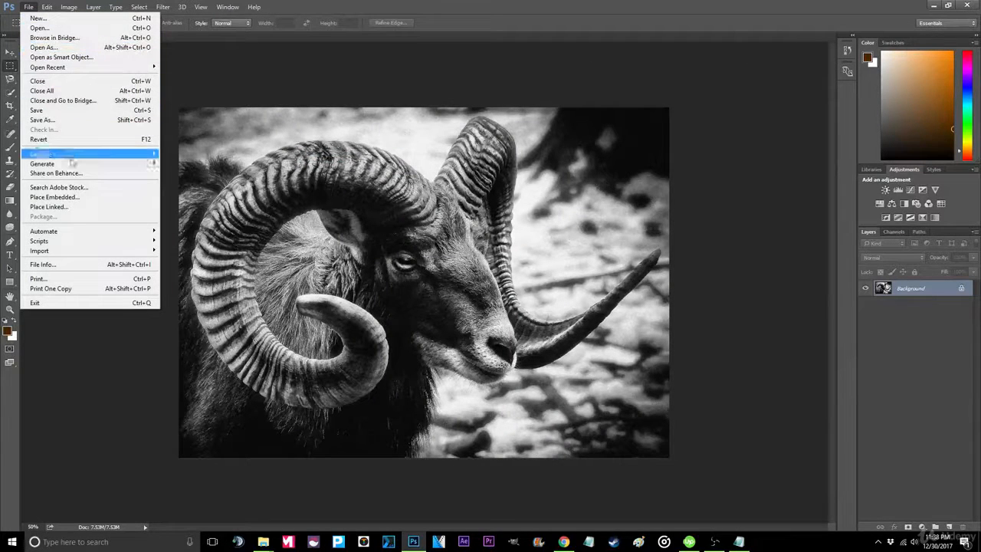